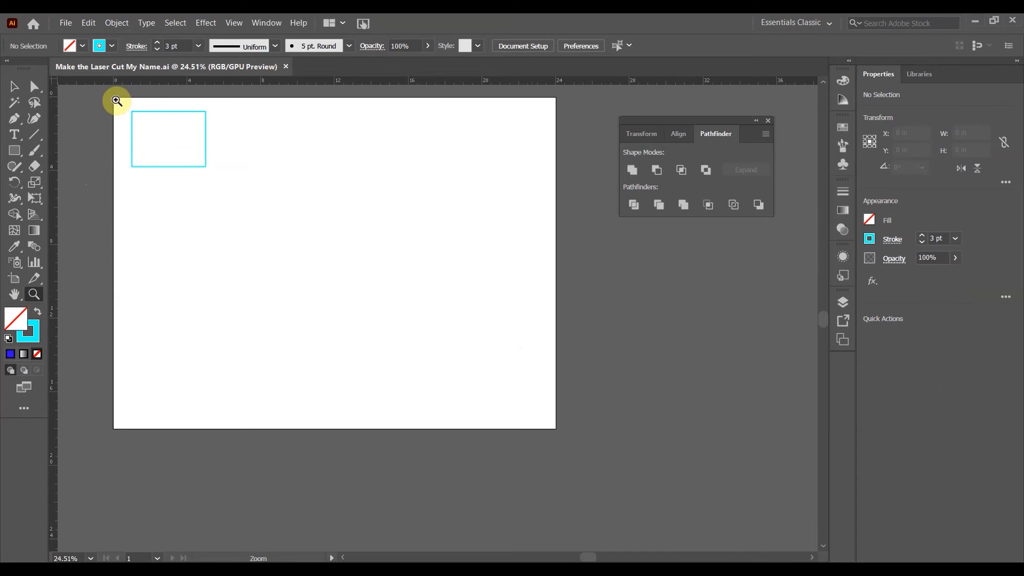
- Zoom in twice on the cyan rectangle to about 125%
left_click(306, 253)
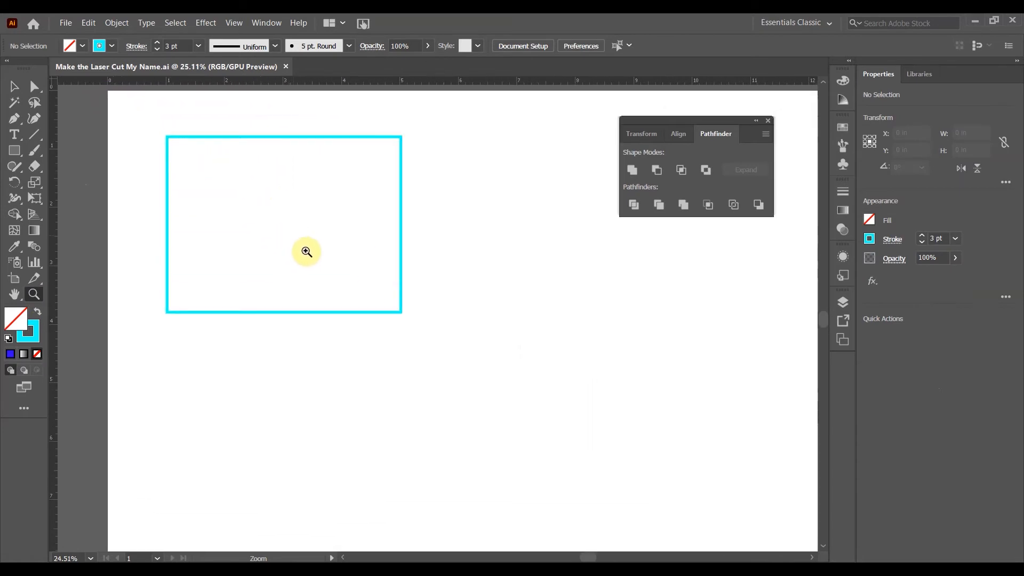
left_click(306, 253)
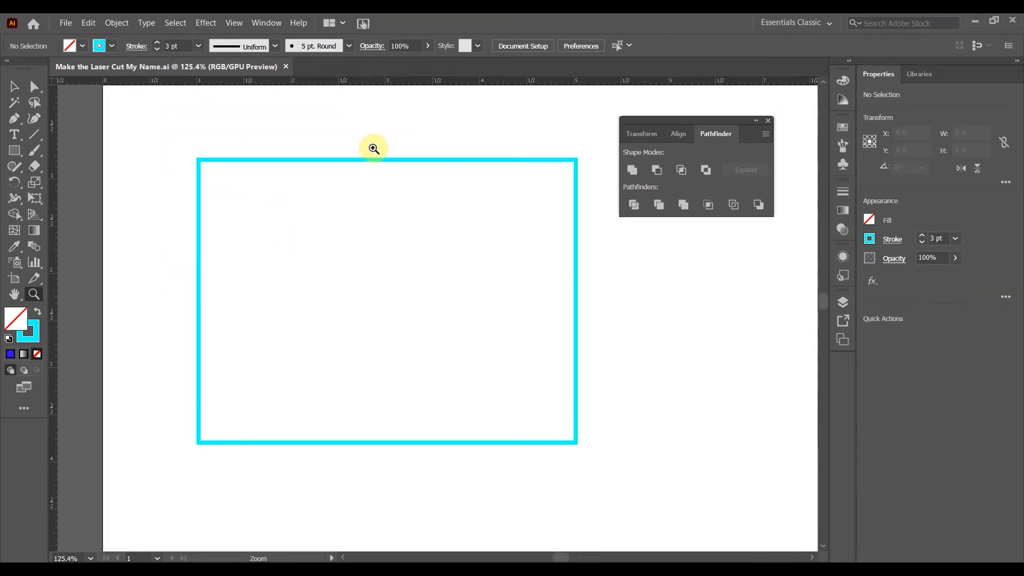
mouse_move(390, 264)
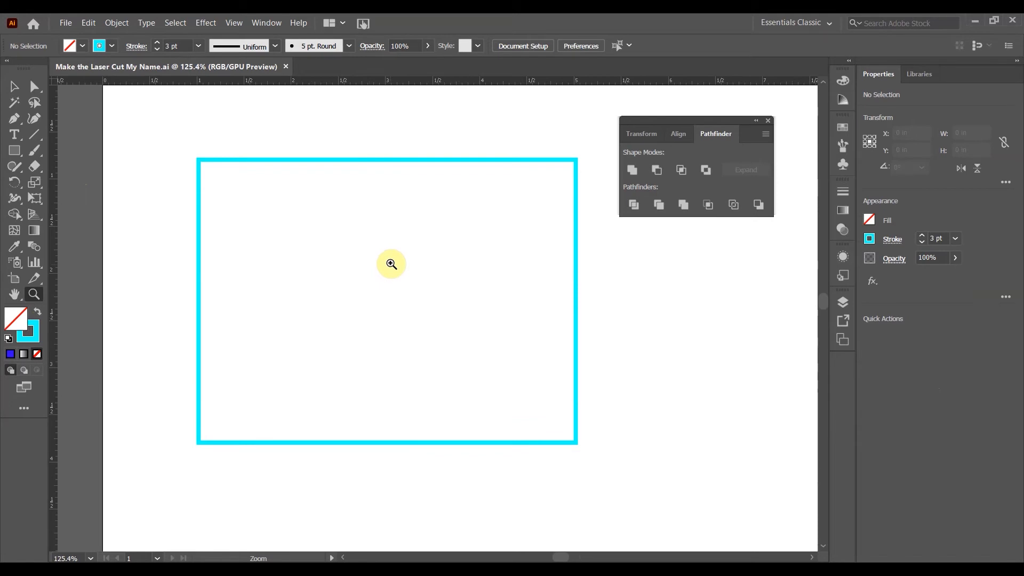
mouse_move(224, 315)
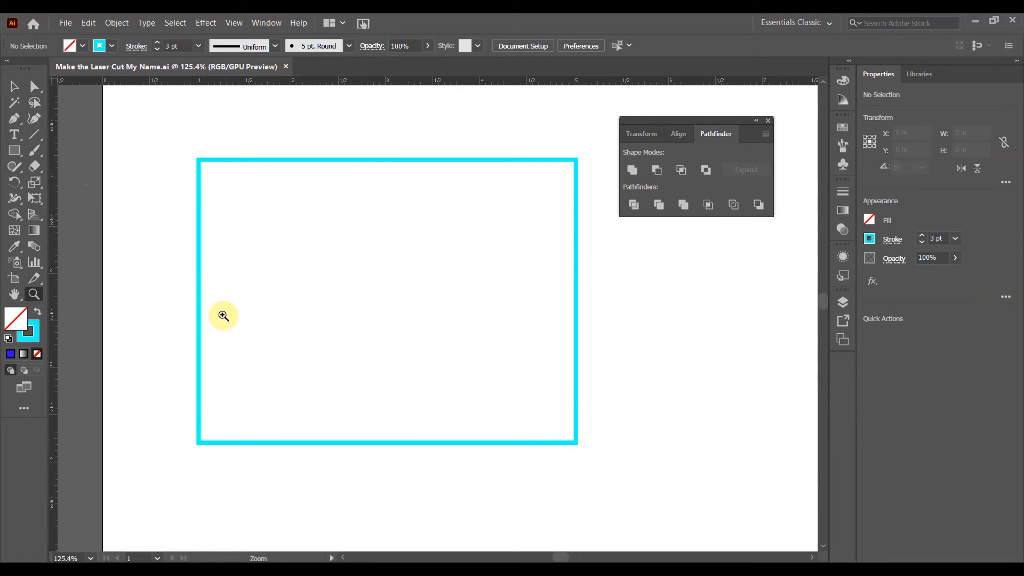
mouse_move(14, 135)
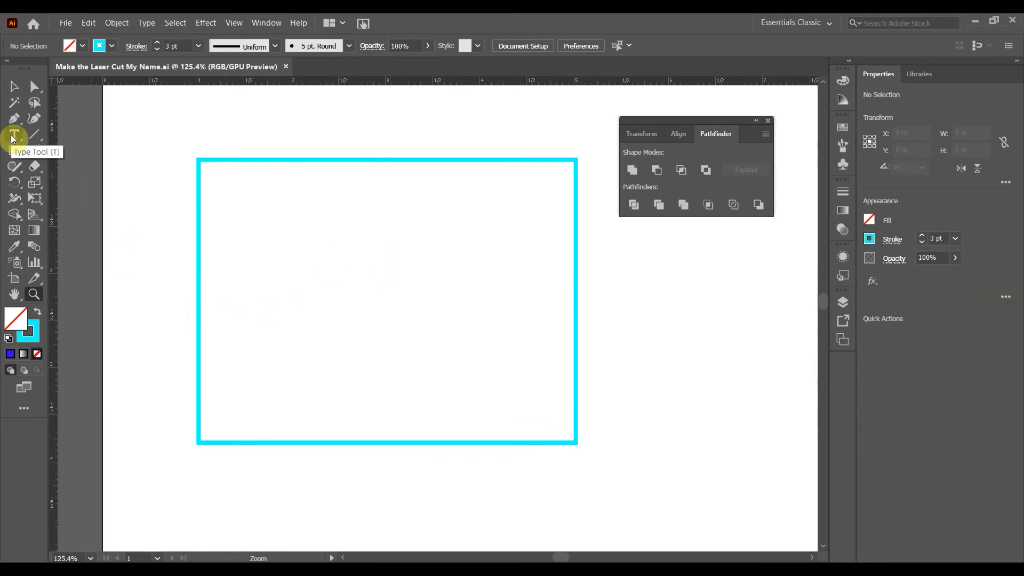
- Place a text cursor inside the cyan rectangle to add the letter R
left_click(14, 135)
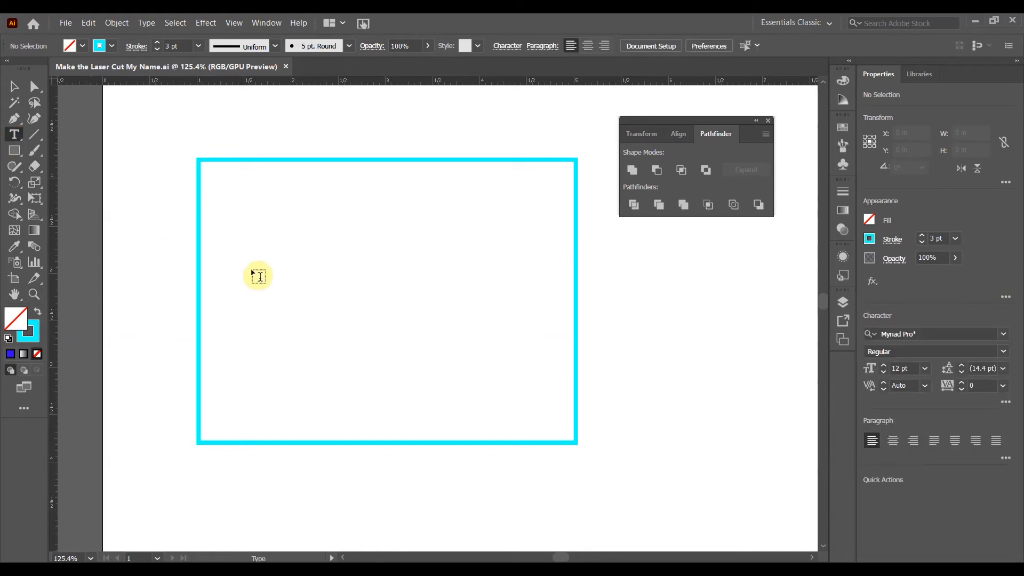
left_click(259, 274)
type("R")
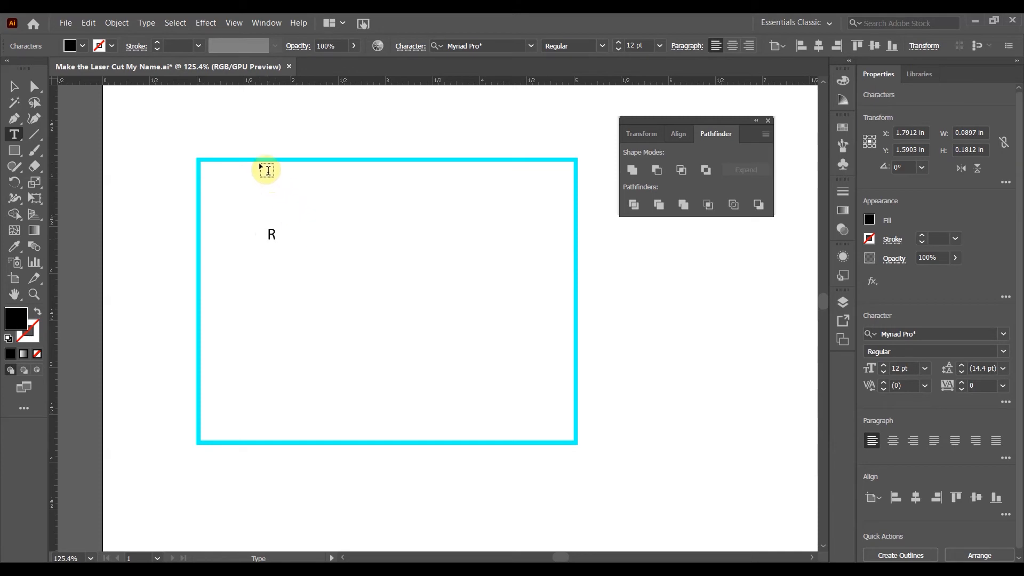
mouse_move(467, 209)
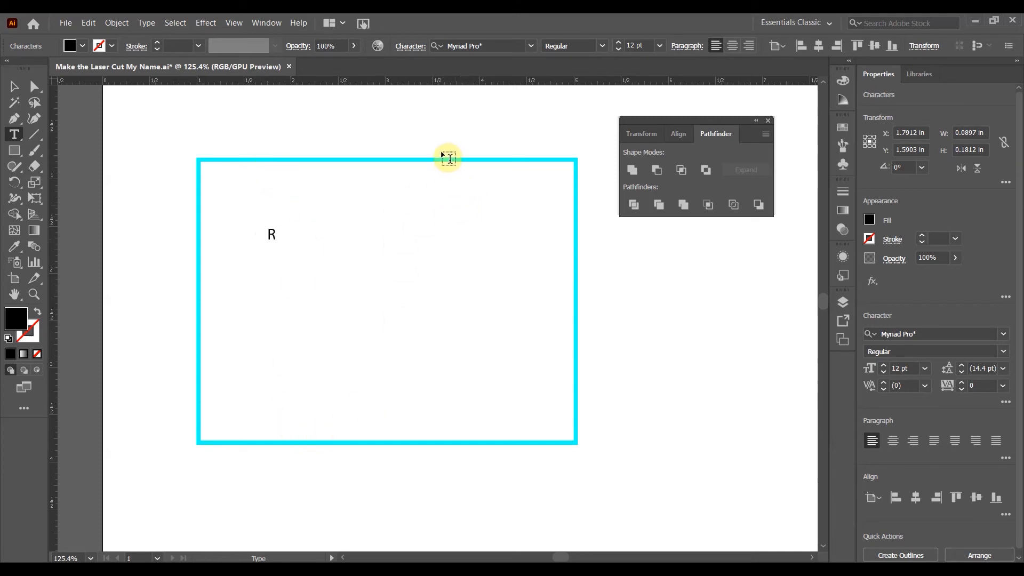
mouse_move(396, 309)
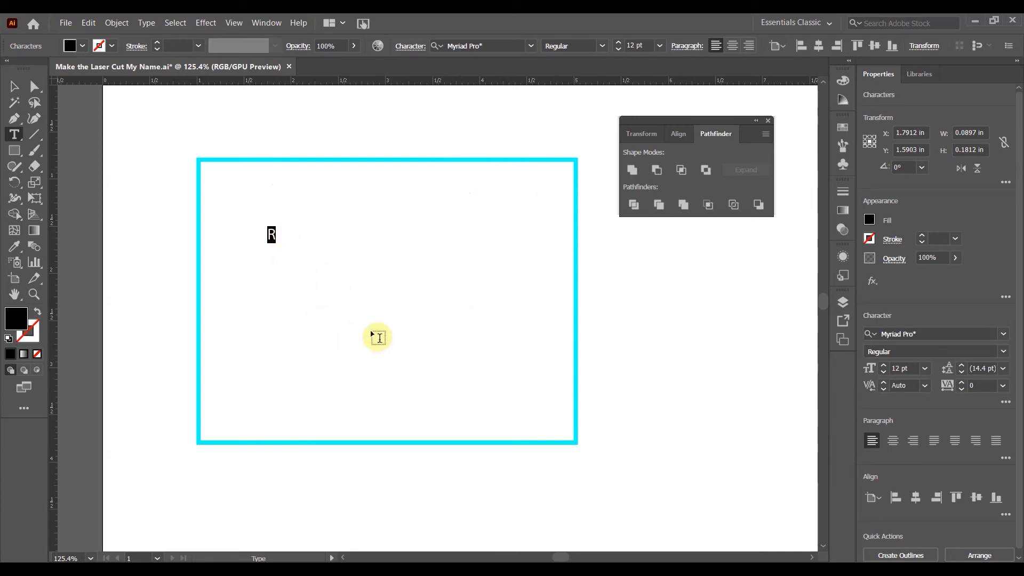
mouse_move(911, 324)
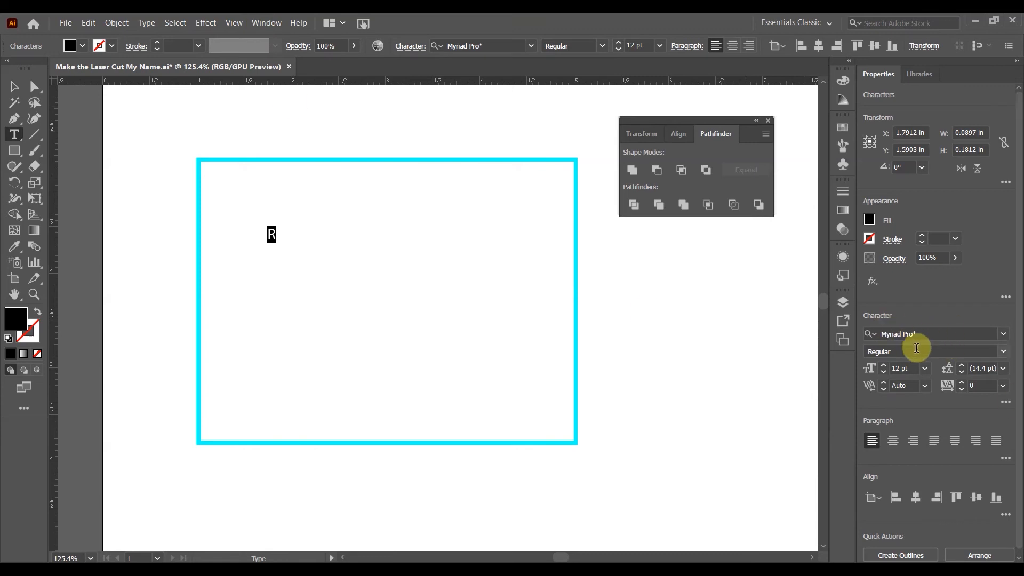
- Step the R's font size up to 109 pt
left_click(883, 365)
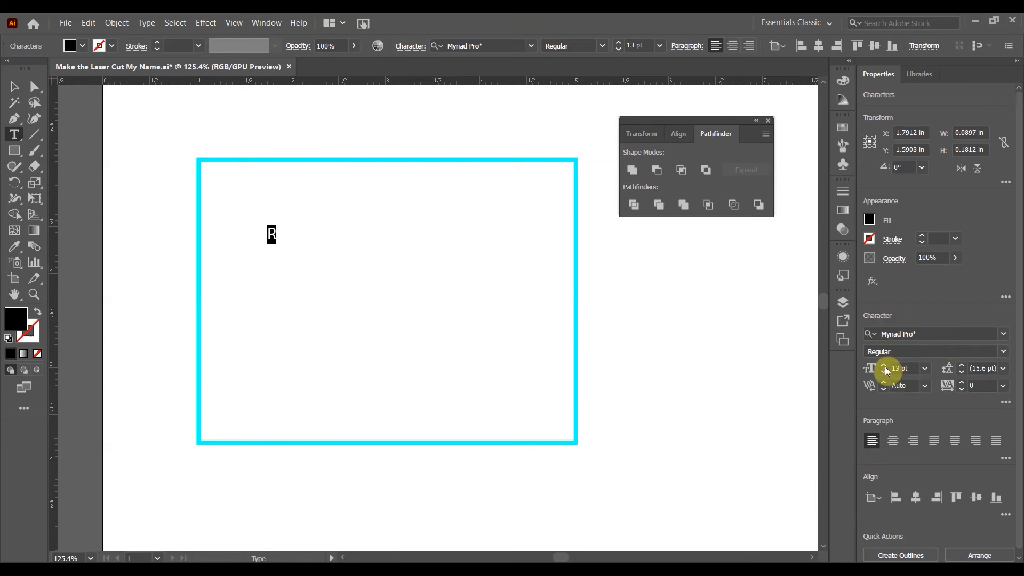
left_click(882, 366)
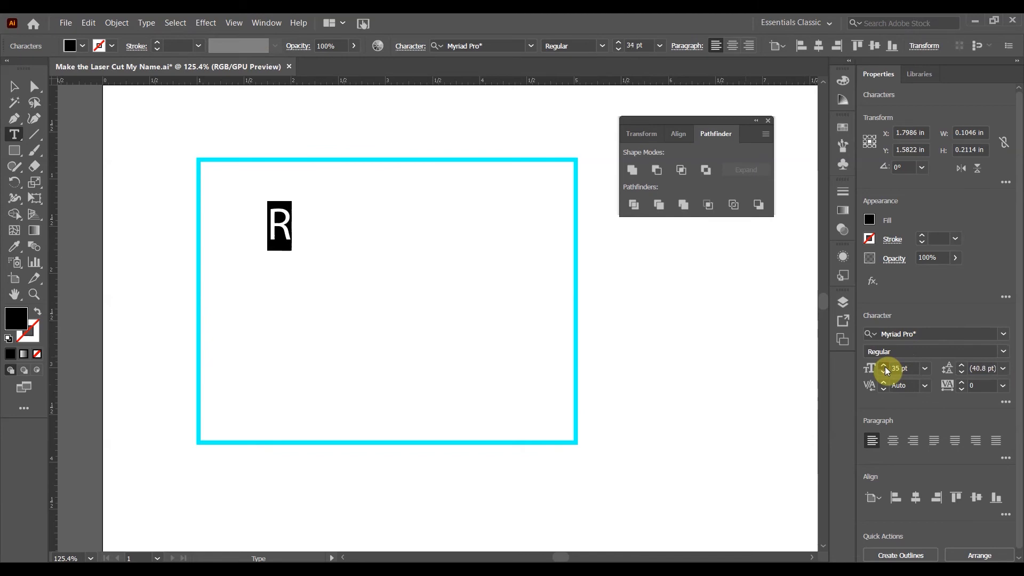
left_click(884, 366)
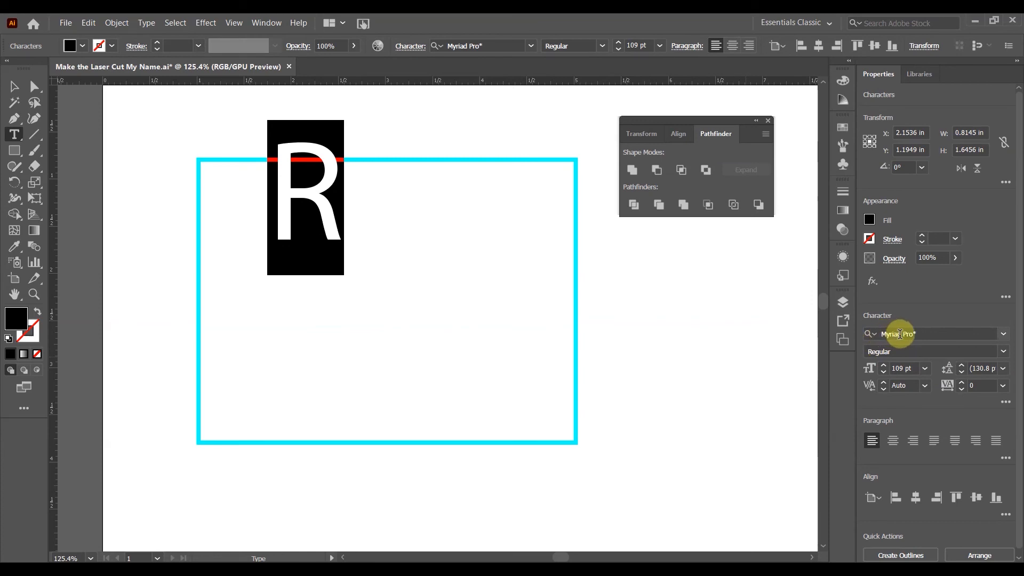
mouse_move(900, 334)
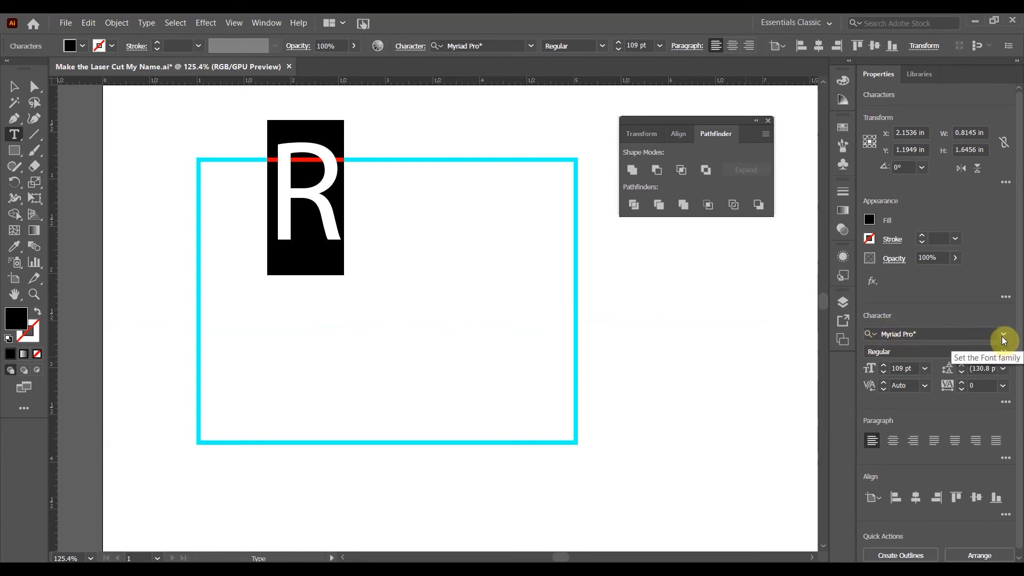
- Set the R's font family to Britannic Bold
left_click(1004, 334)
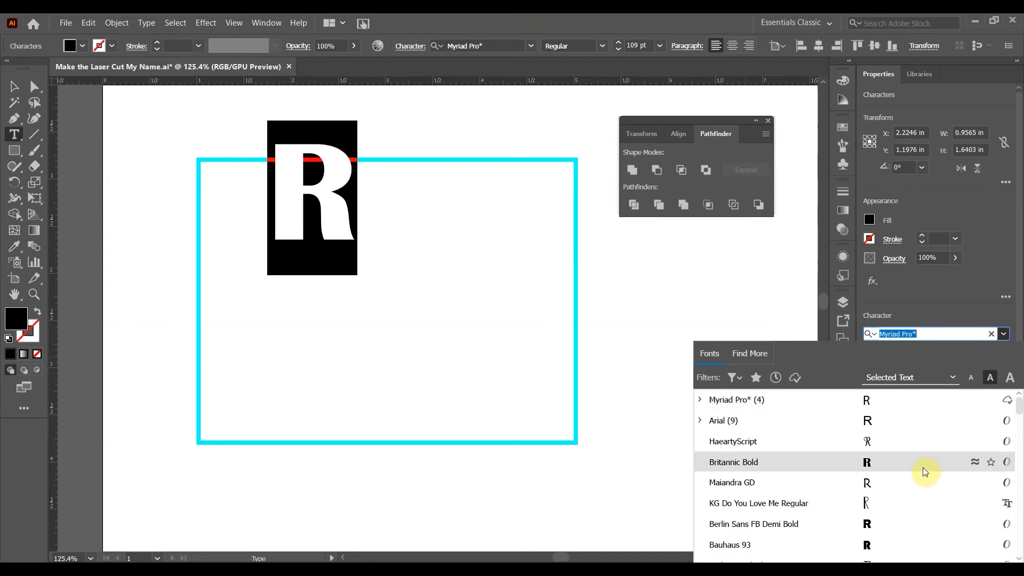
left_click(733, 462)
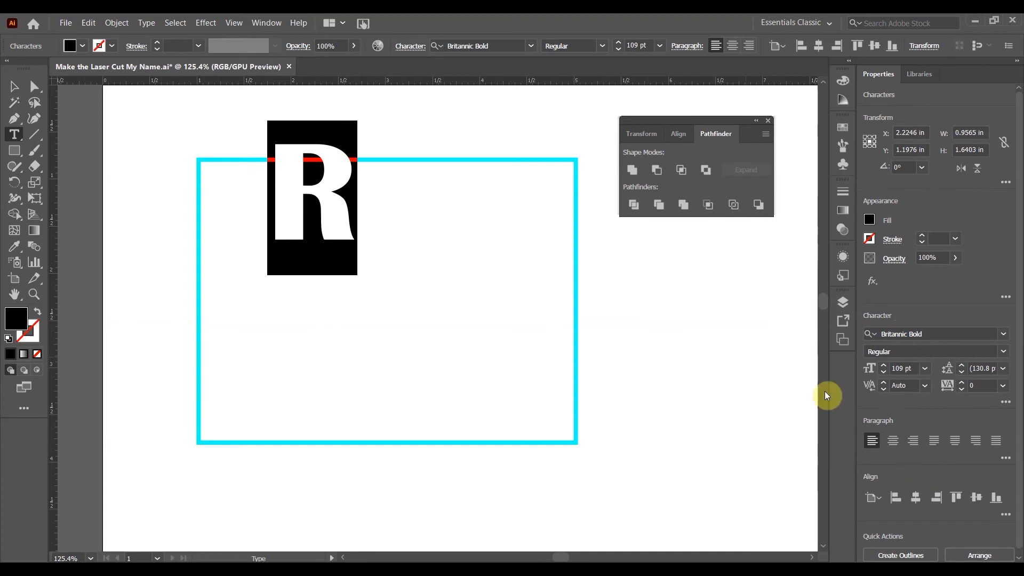
left_click(903, 368)
type("300")
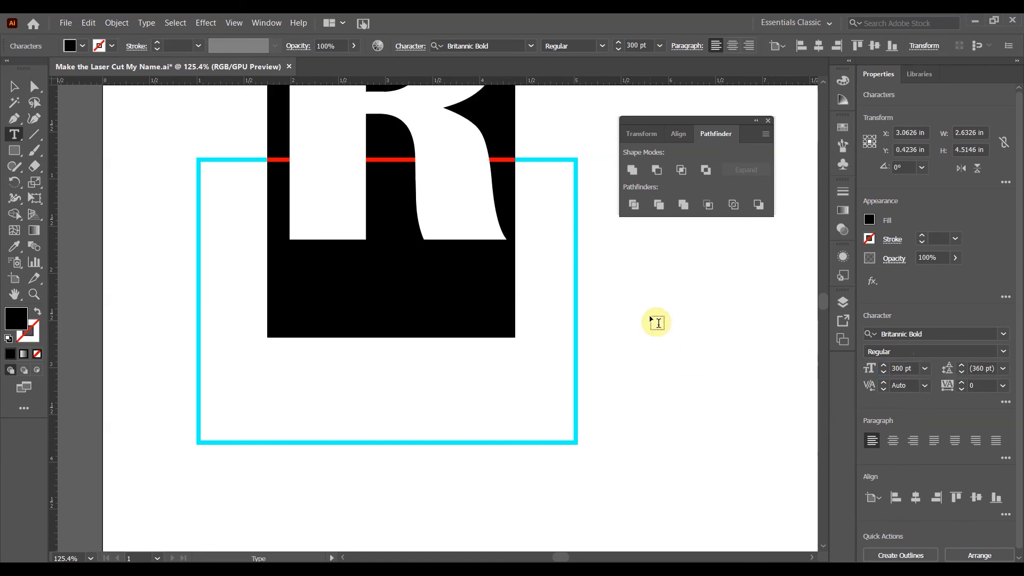
mouse_move(242, 438)
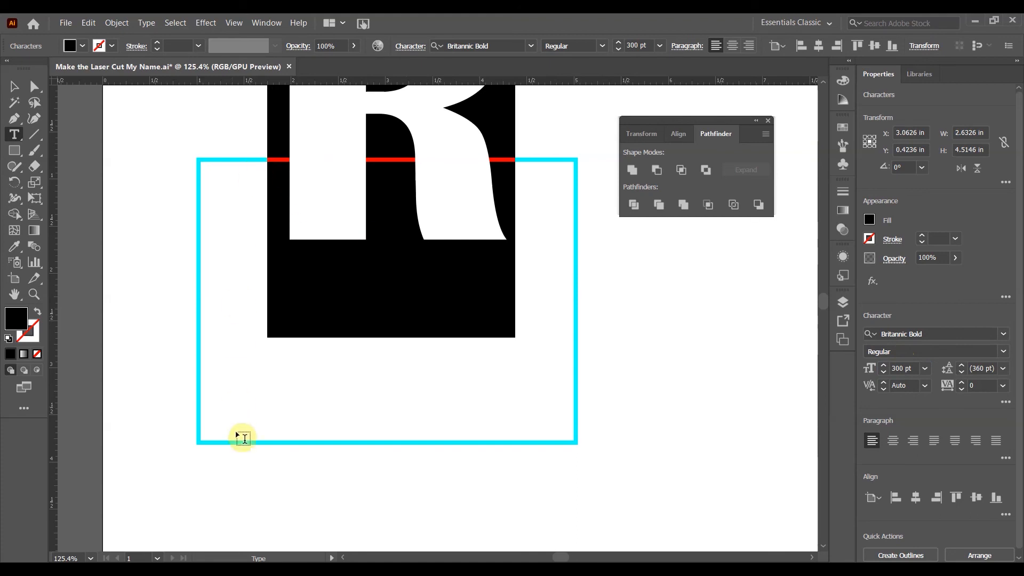
mouse_move(72, 184)
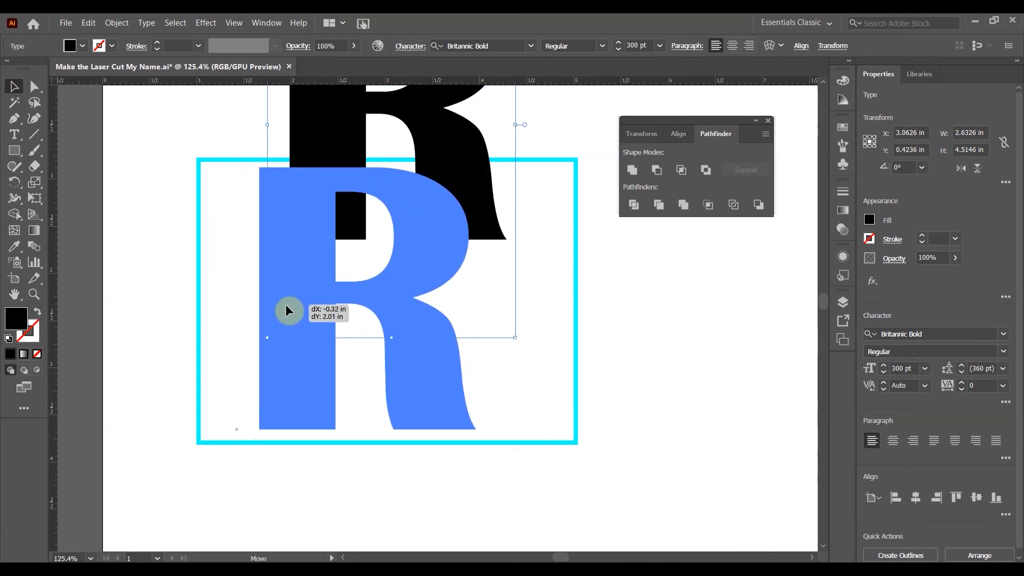
- Drag the R into the cyan rectangle and set its size to 315 pt
left_click_drag(289, 311, 314, 311)
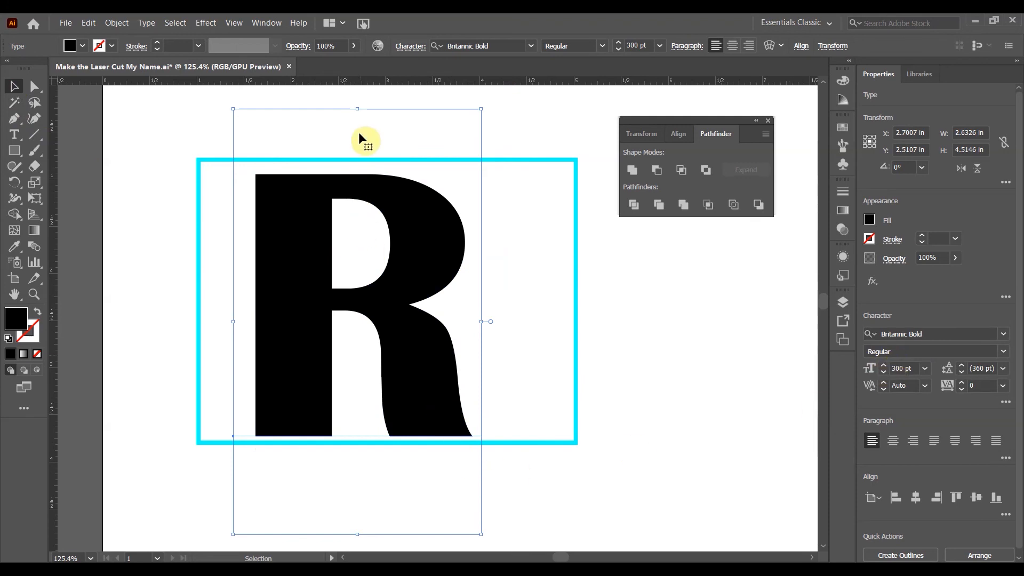
left_click(903, 368)
type("33")
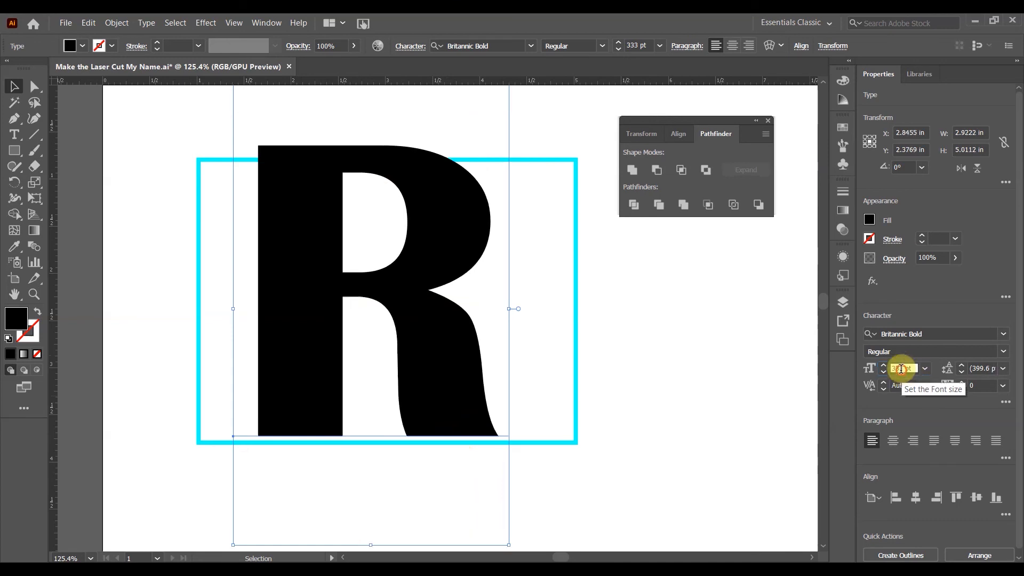
type("315")
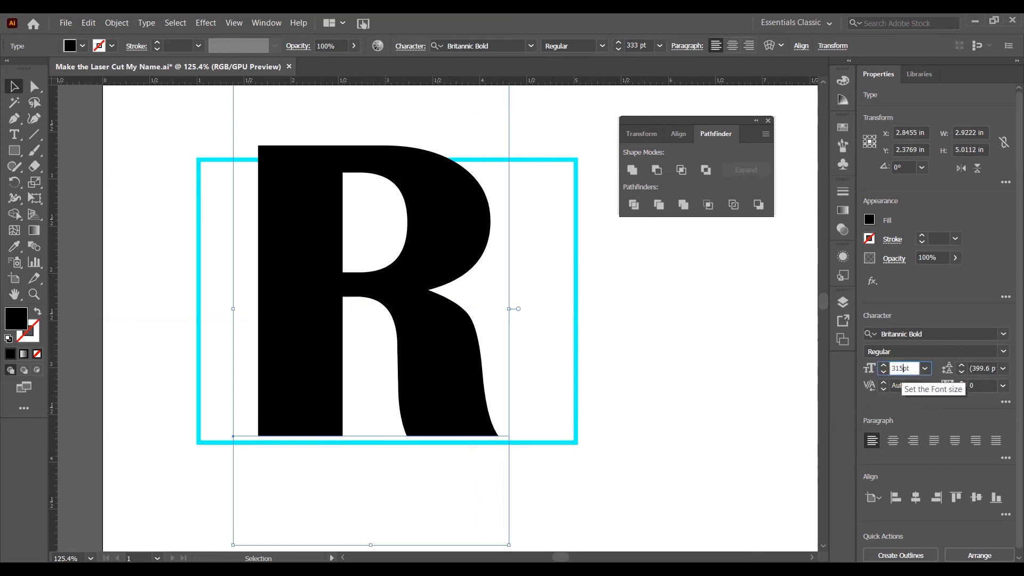
left_click(901, 368)
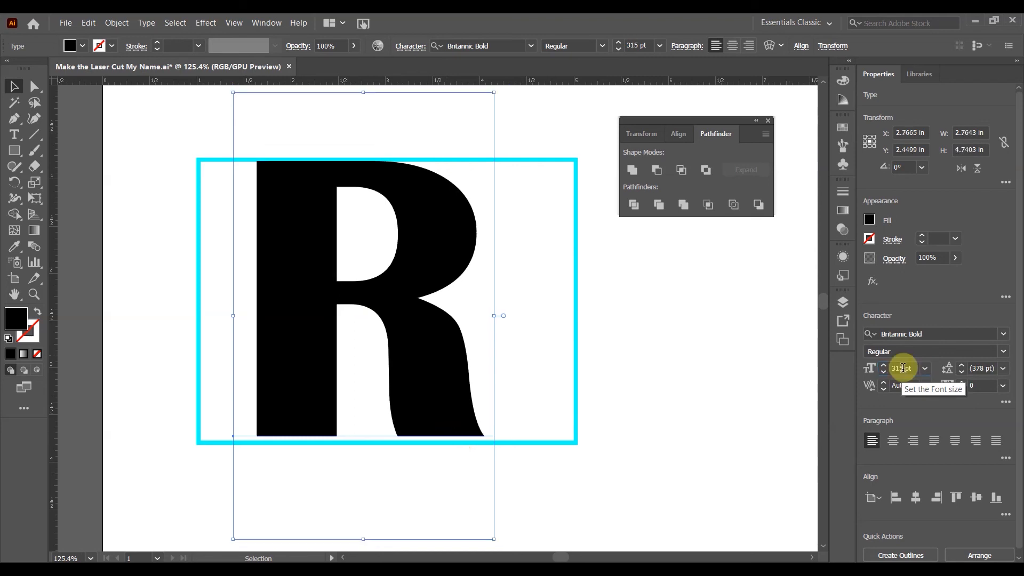